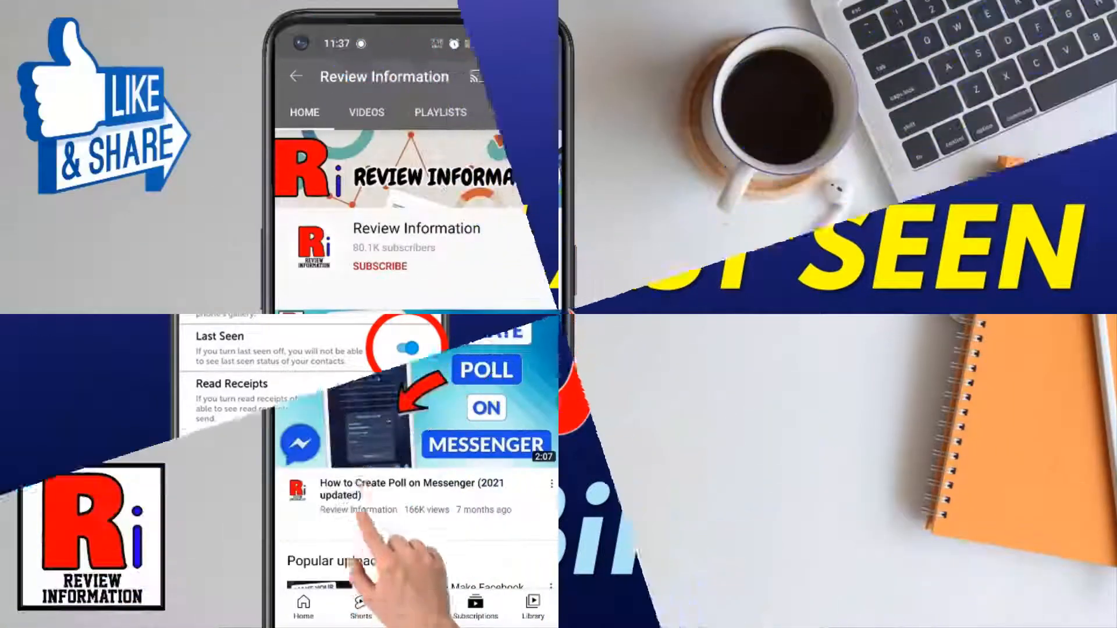
Subscribe to the Review Information channel with notifications on, then launch BiP Messenger.
left_click(379, 266)
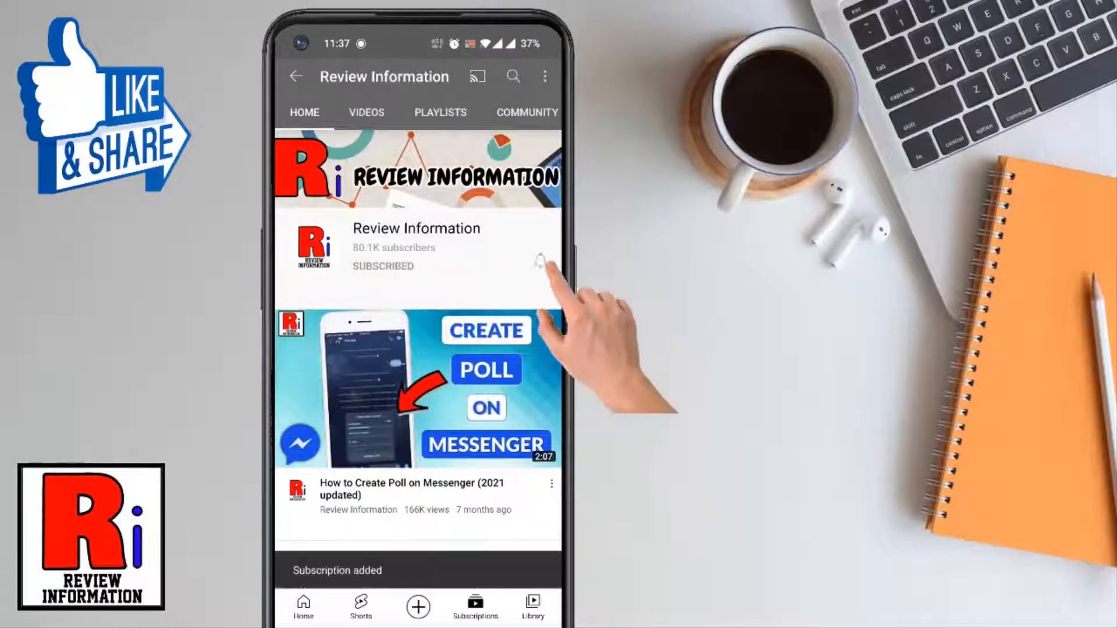
left_click(537, 270)
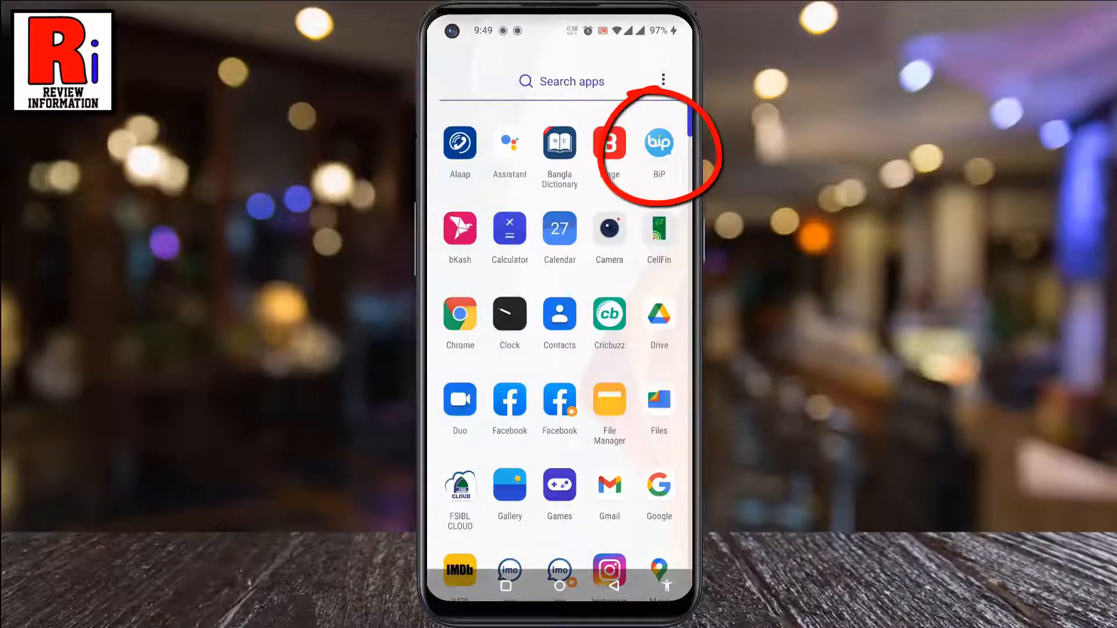
left_click(659, 142)
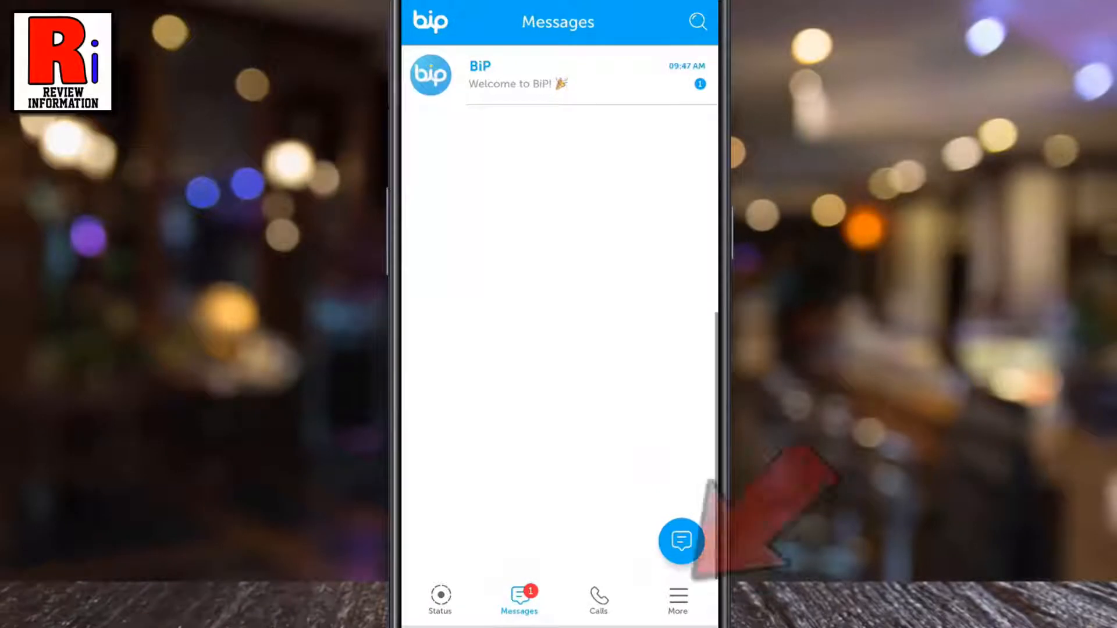
From the More menu, reach Settings and enter Chat Settings with Last Seen still enabled.
left_click(677, 598)
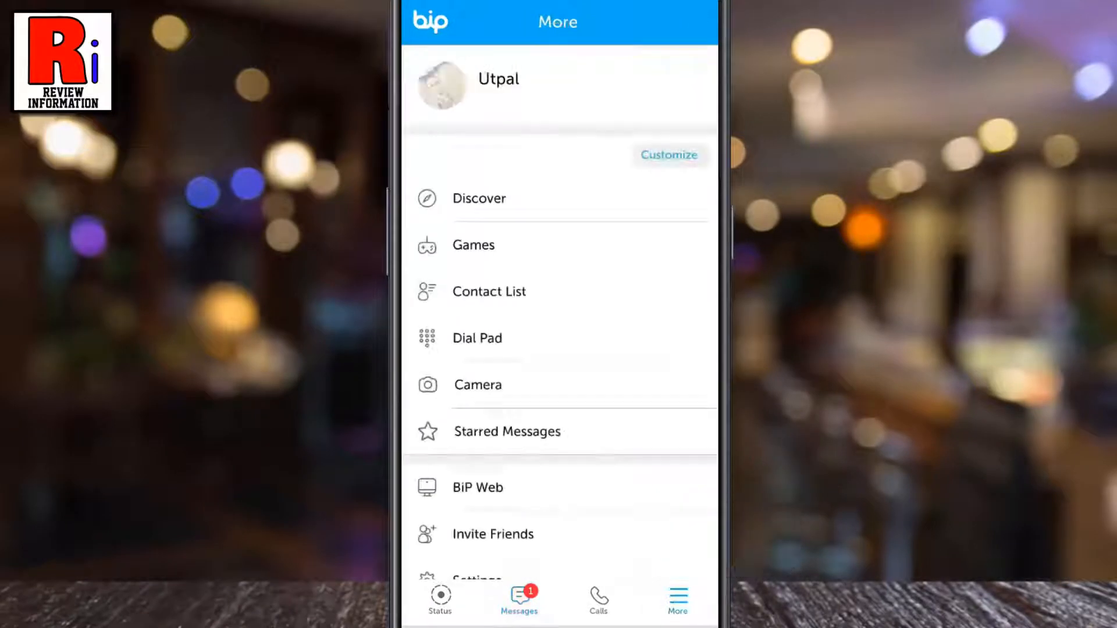
scroll("down", 3)
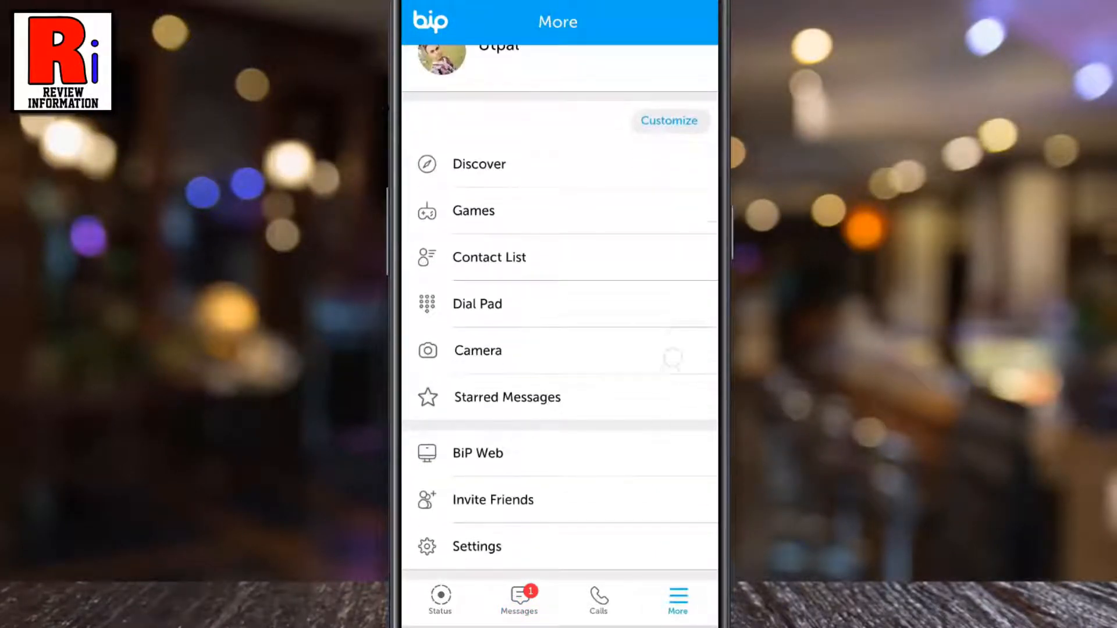
left_click(477, 547)
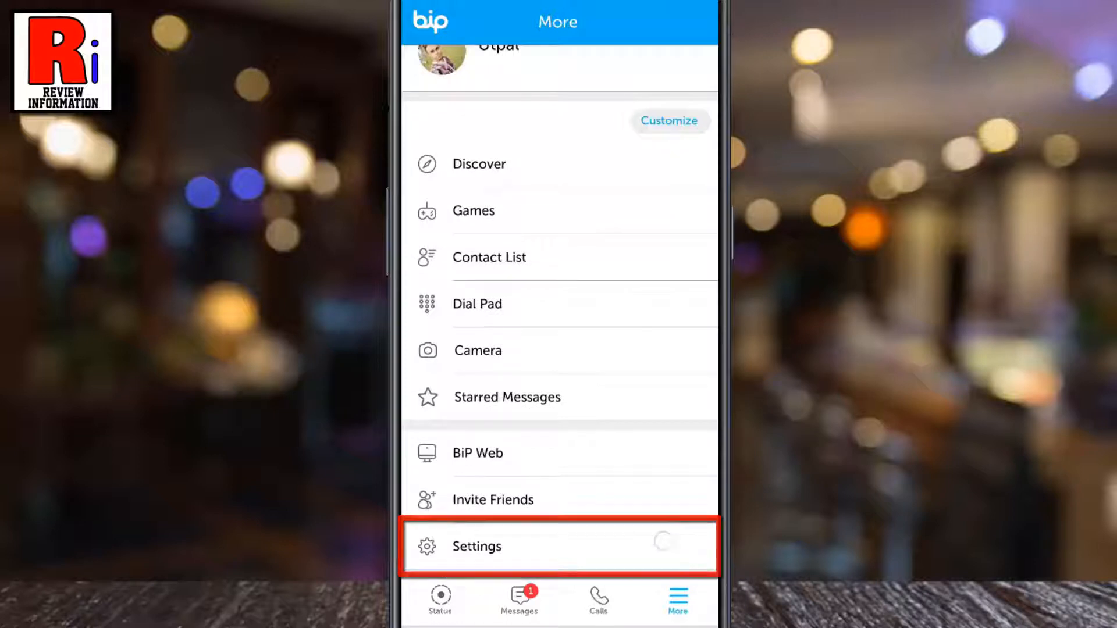
left_click(477, 547)
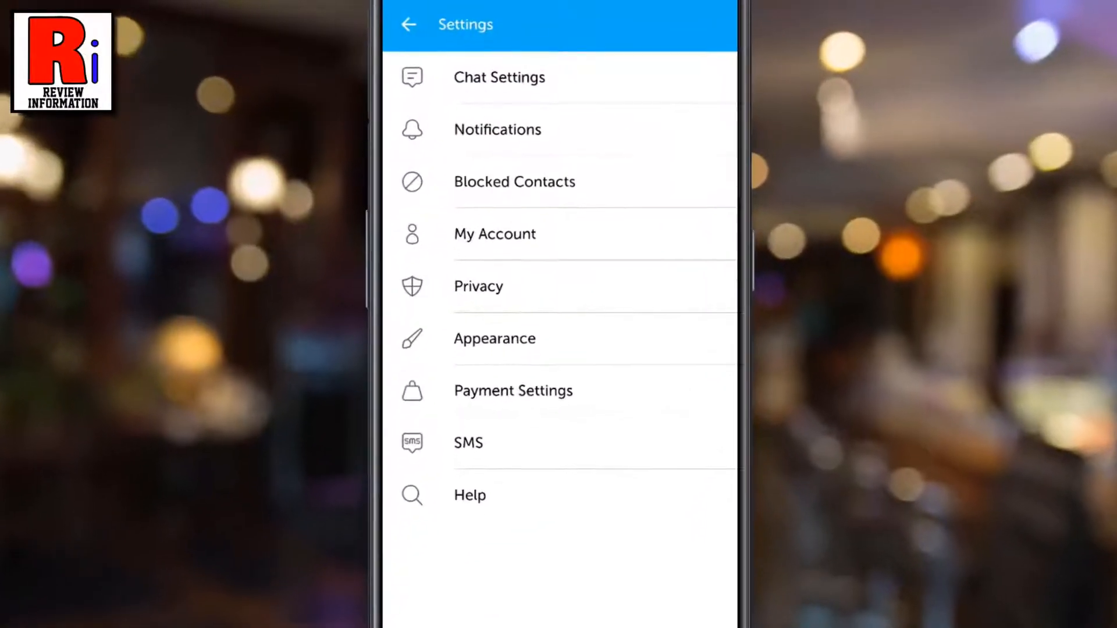
left_click(498, 77)
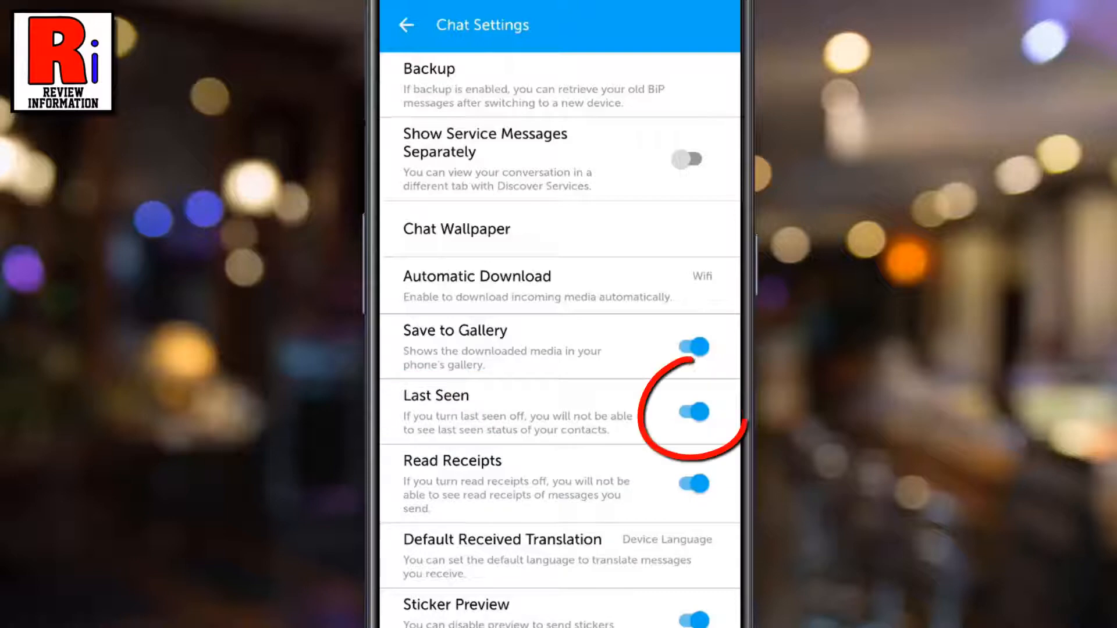
Switch the Last Seen toggle off and return to the main Settings list.
left_click(690, 413)
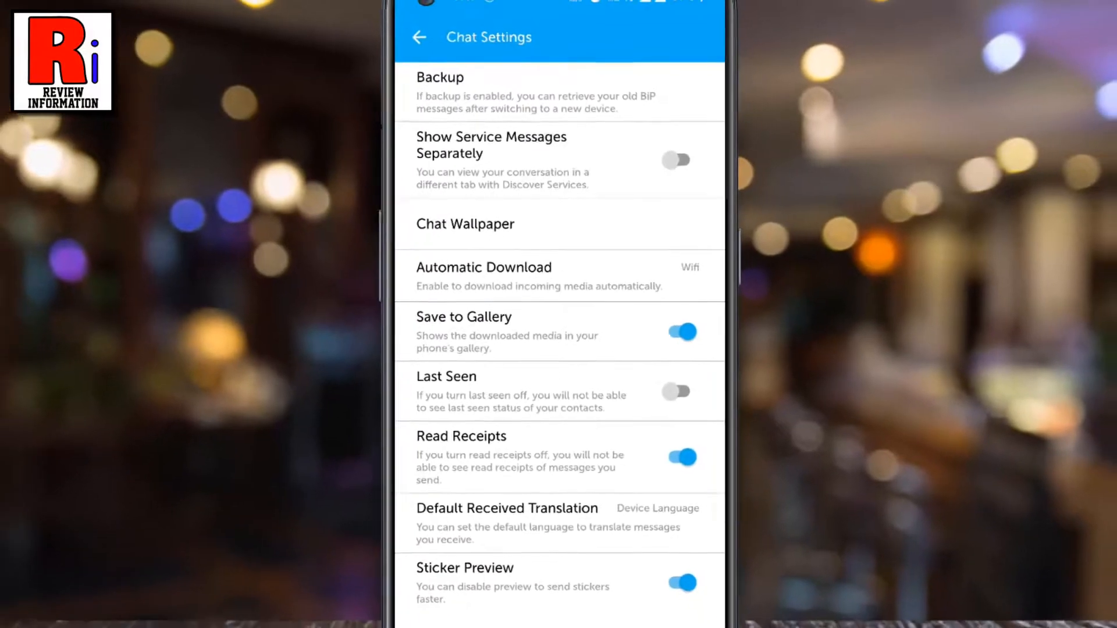
left_click(417, 37)
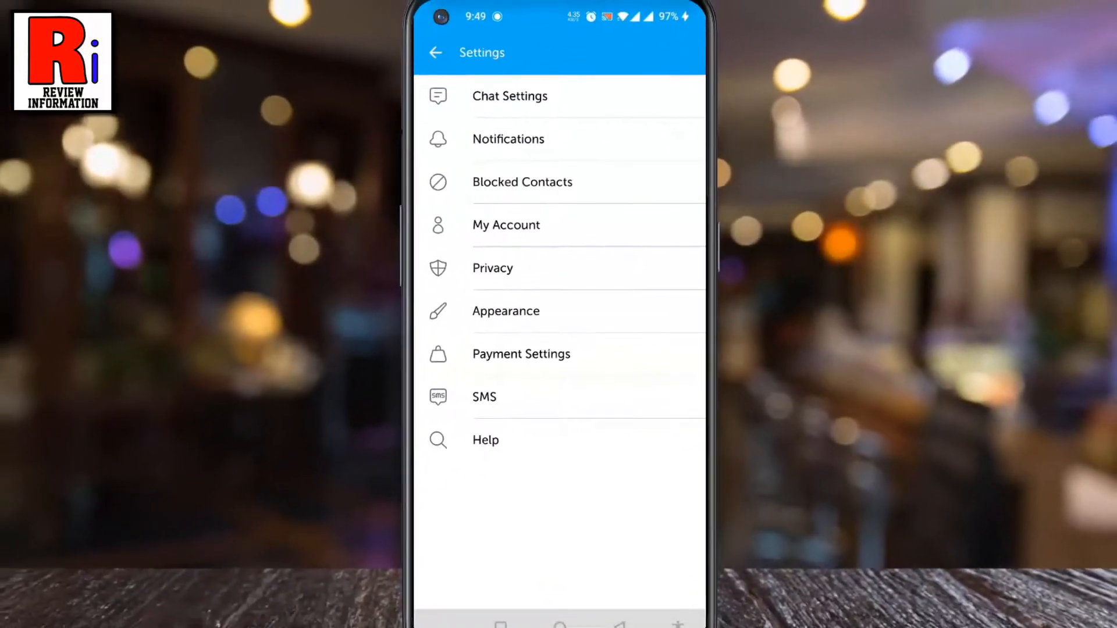